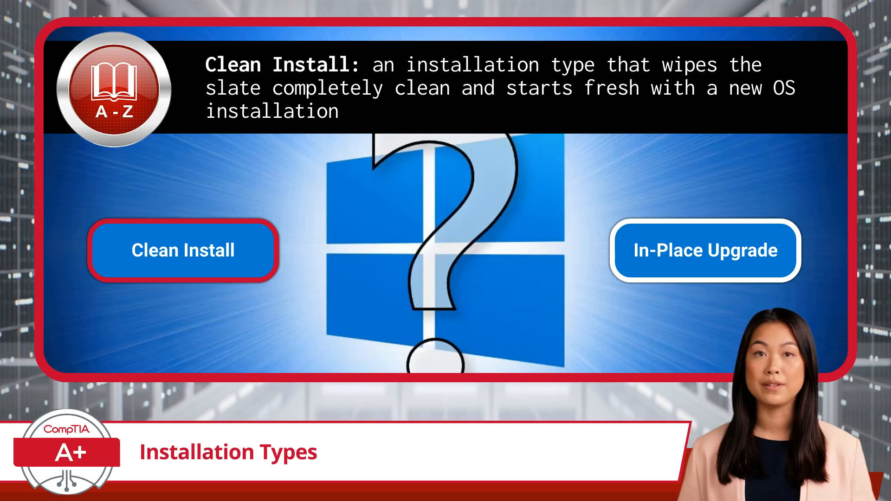
{"action": "left_click", "coordinate": [704, 250]}
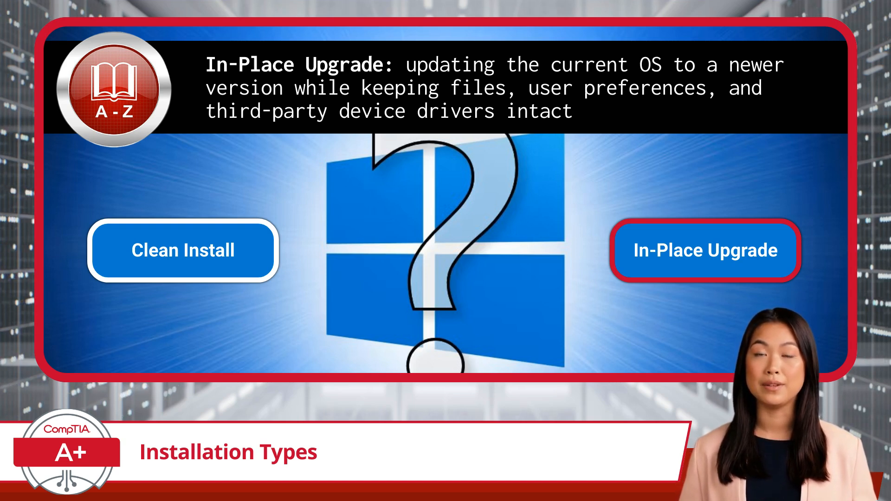